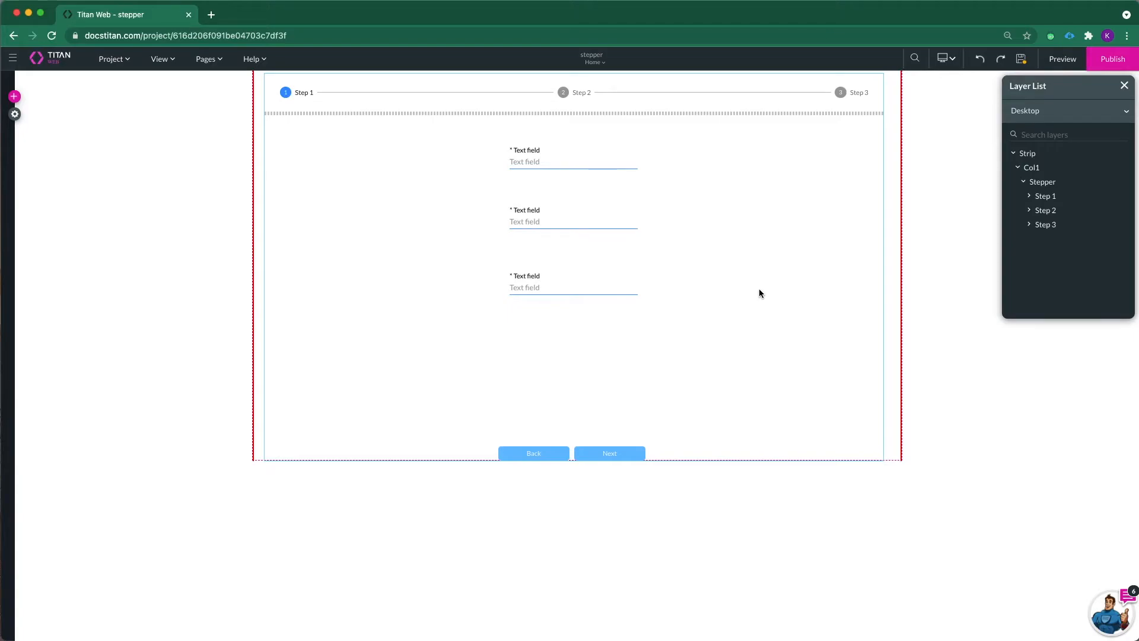
Enable Alternative label mode for the Stepper so labels sit beneath the step icons
left_click(1042, 182)
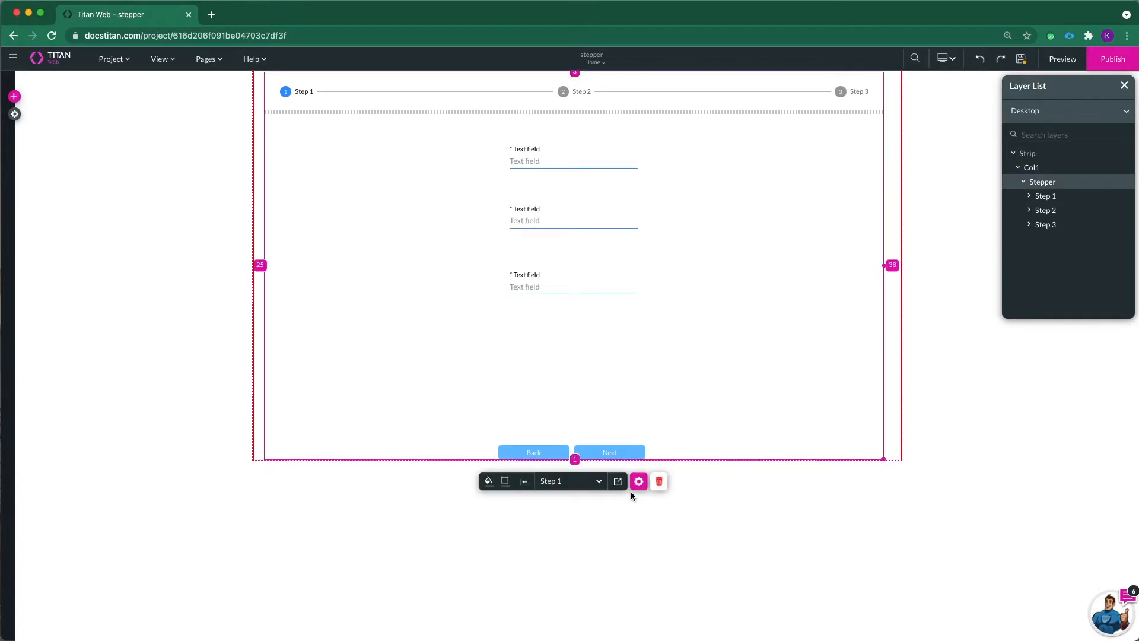
left_click(639, 481)
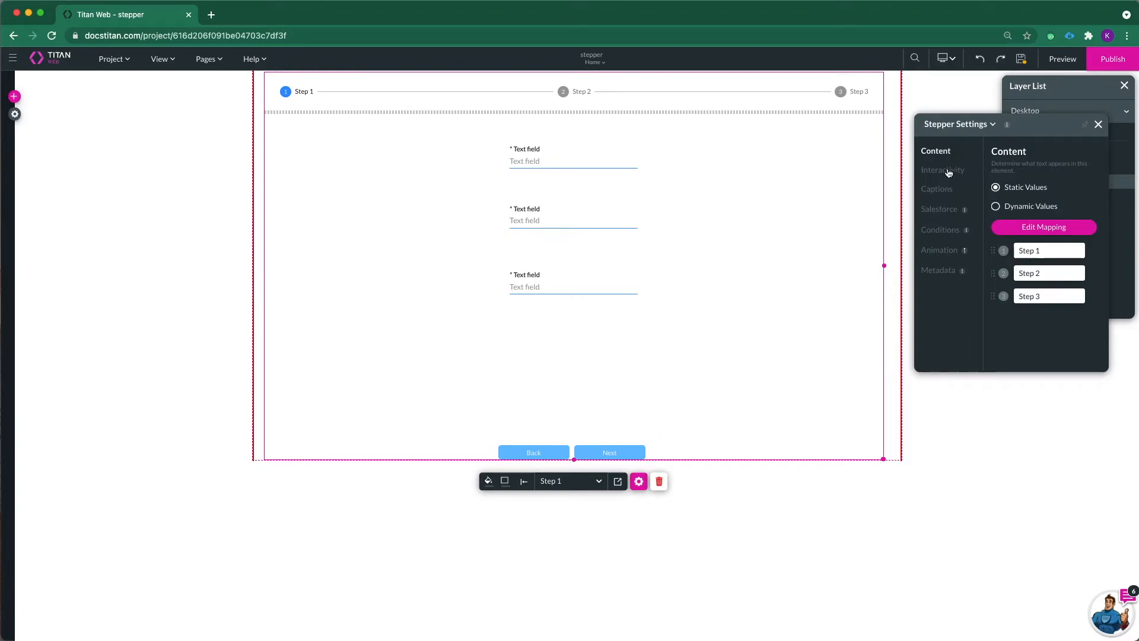
left_click(943, 170)
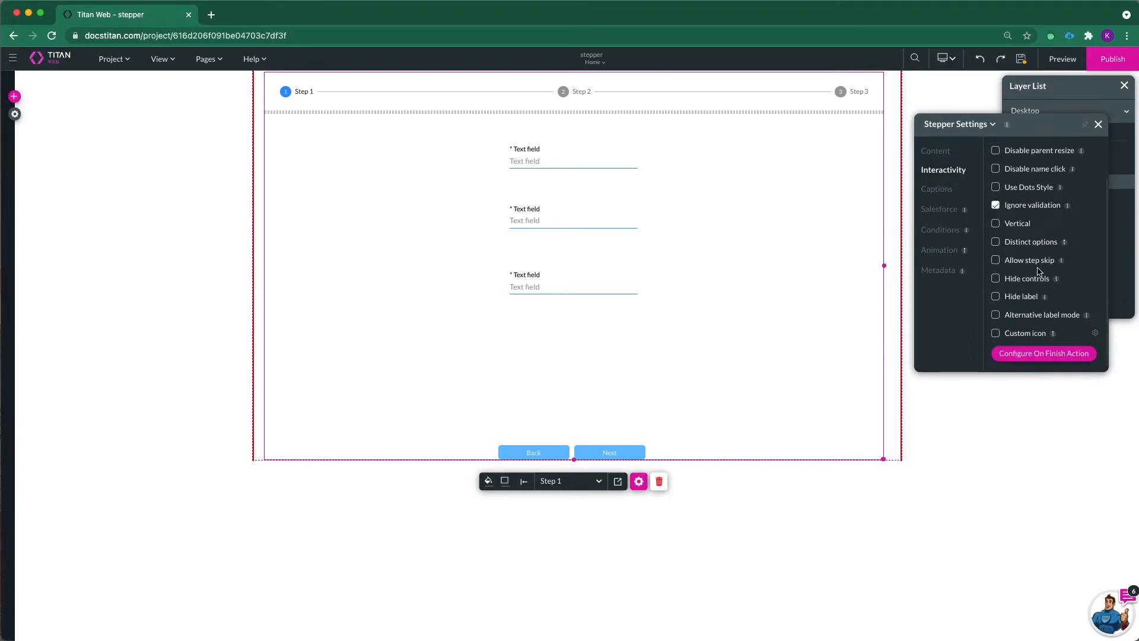
mouse_move(1079, 327)
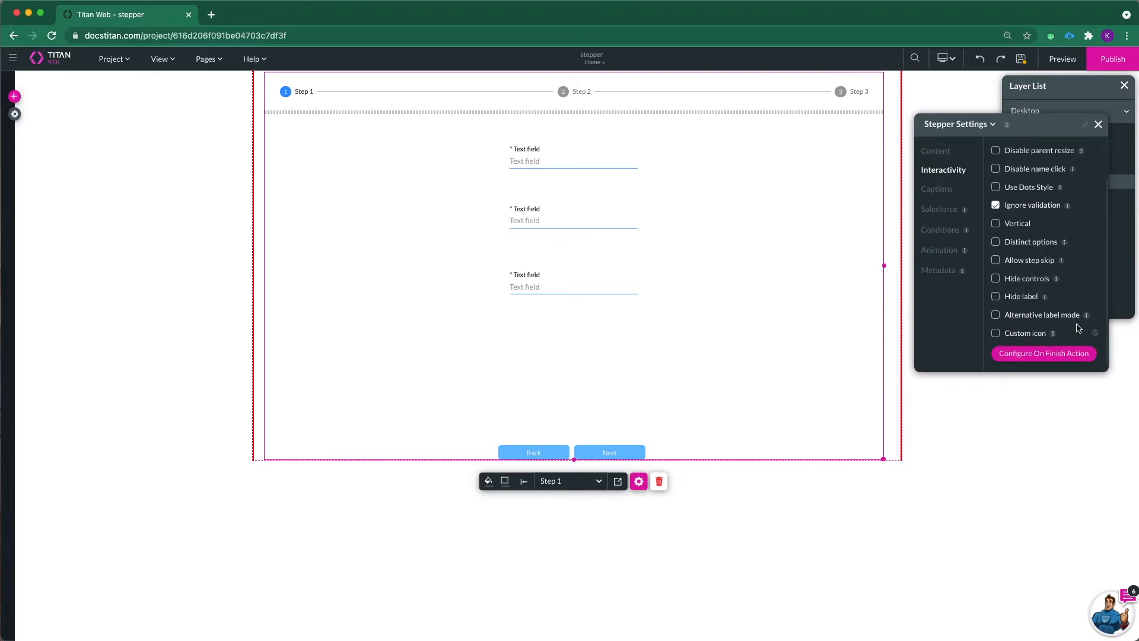
left_click(996, 314)
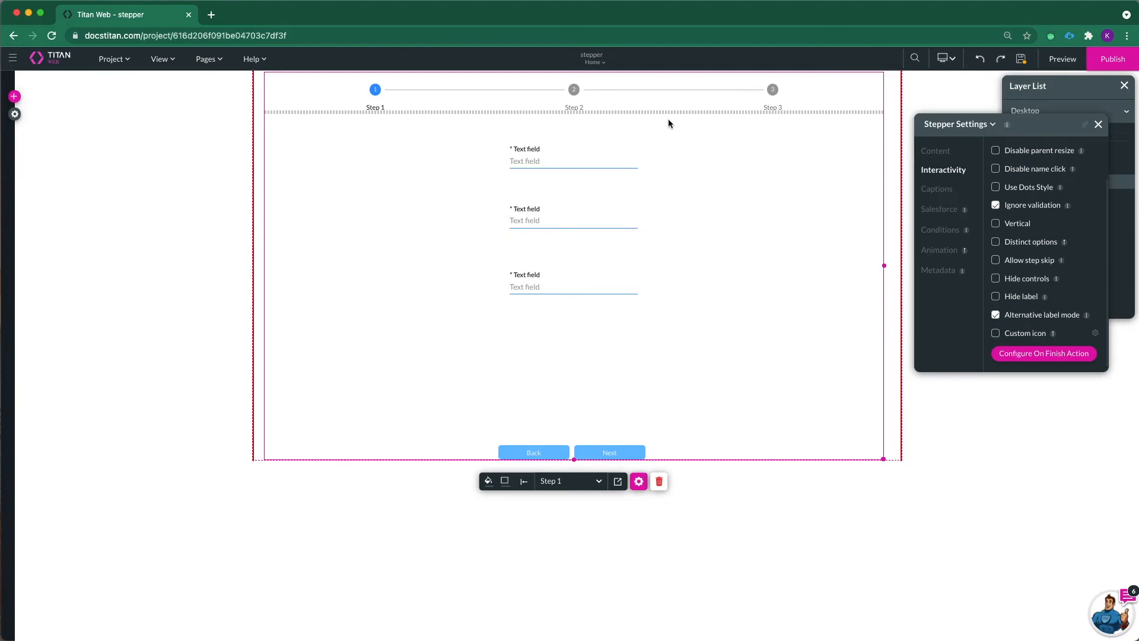
mouse_move(381, 108)
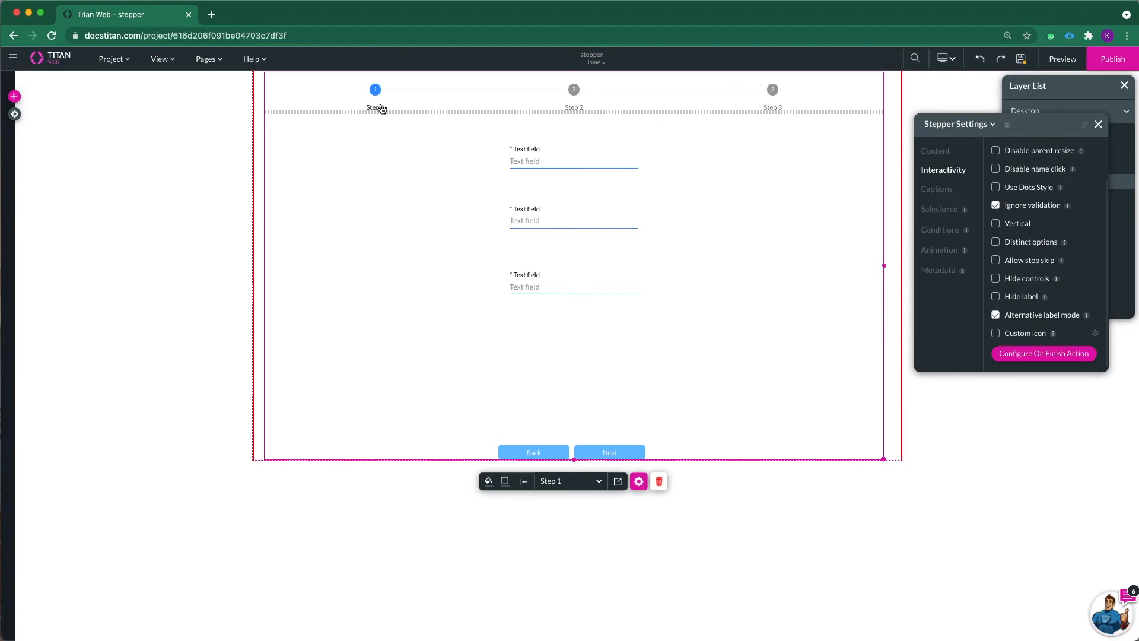
mouse_move(447, 112)
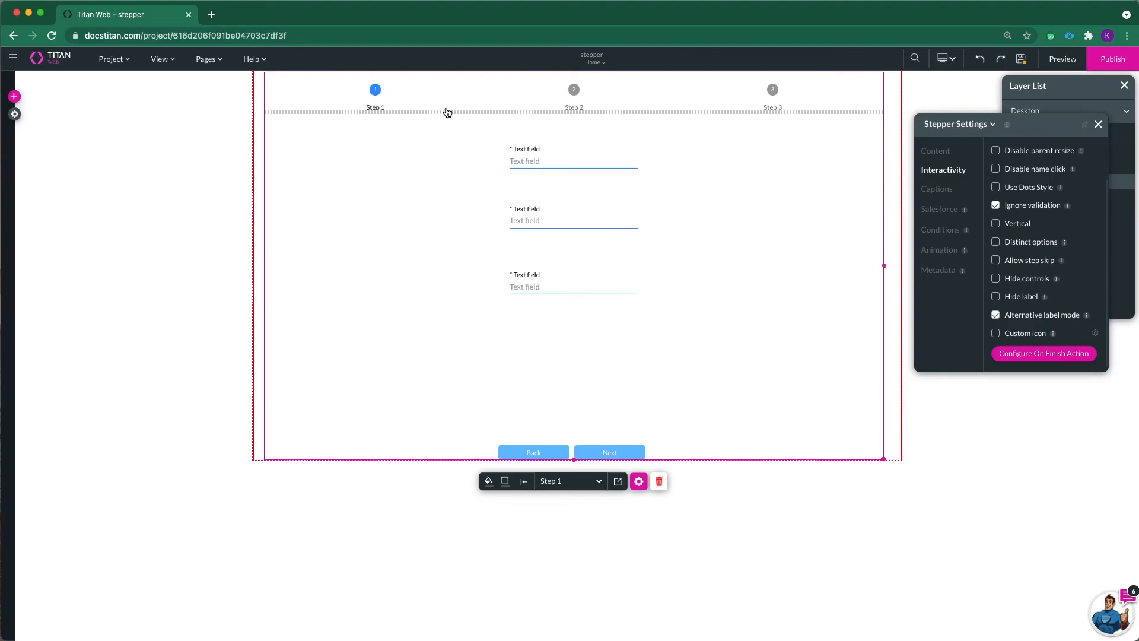